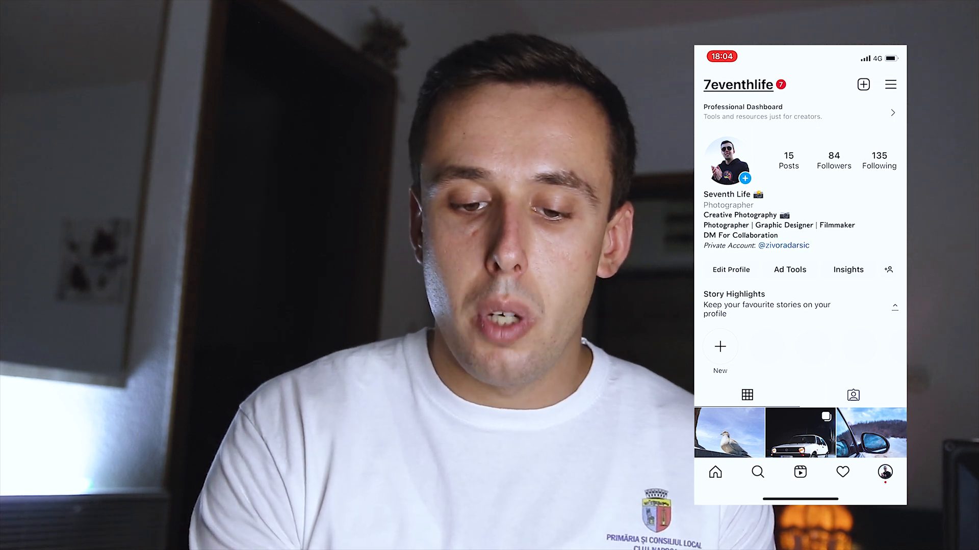
# Step: Switch on High-quality uploads under Settings > Account > Data usage, leaving Use less mobile data off
pyautogui.click(891, 85)
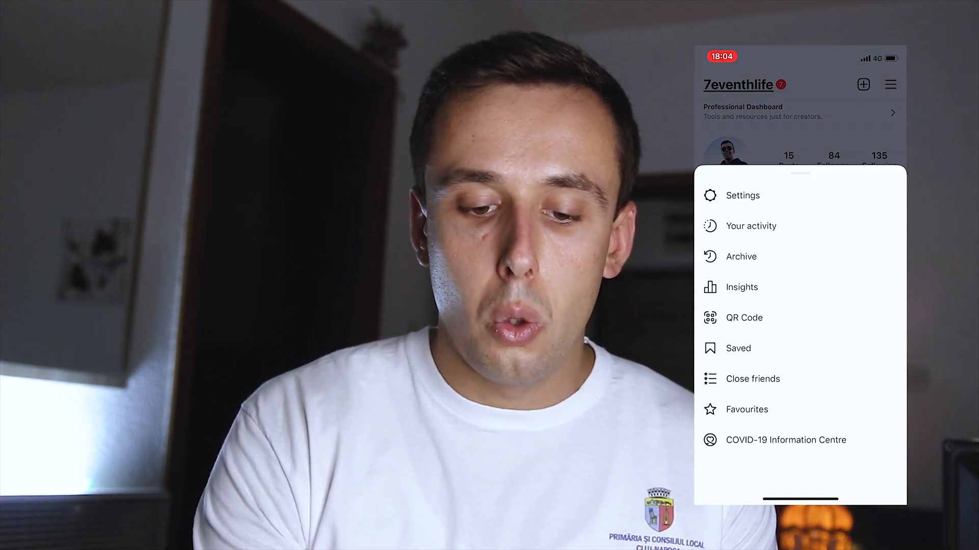
pyautogui.click(742, 196)
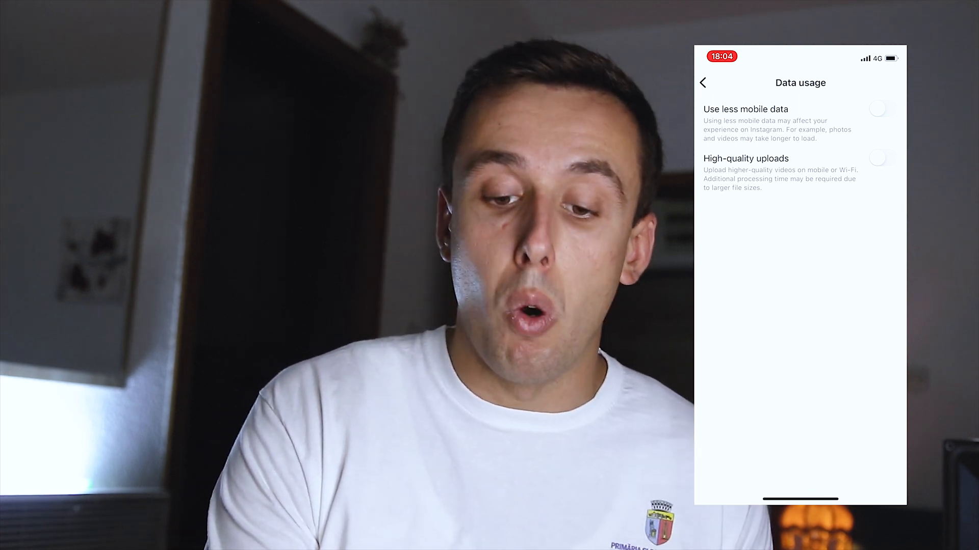
pyautogui.click(883, 157)
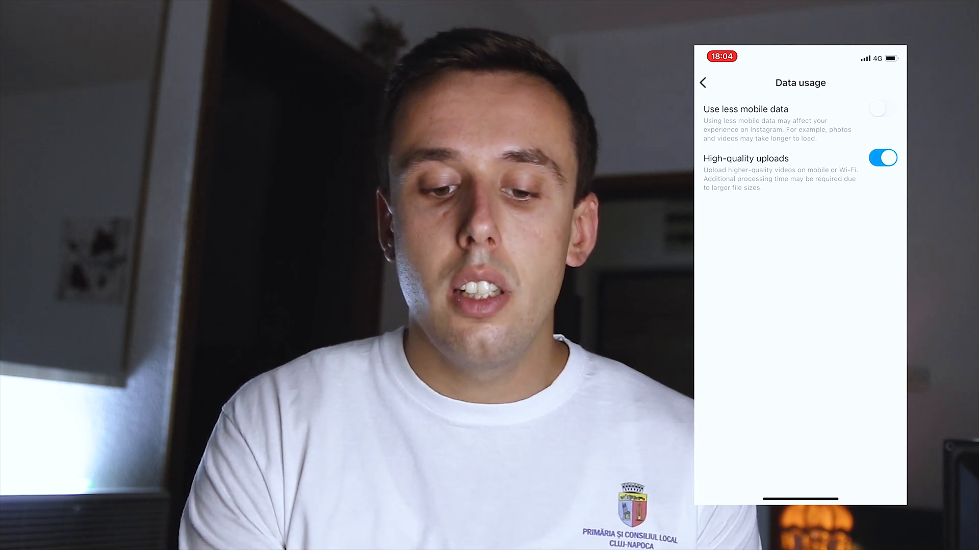